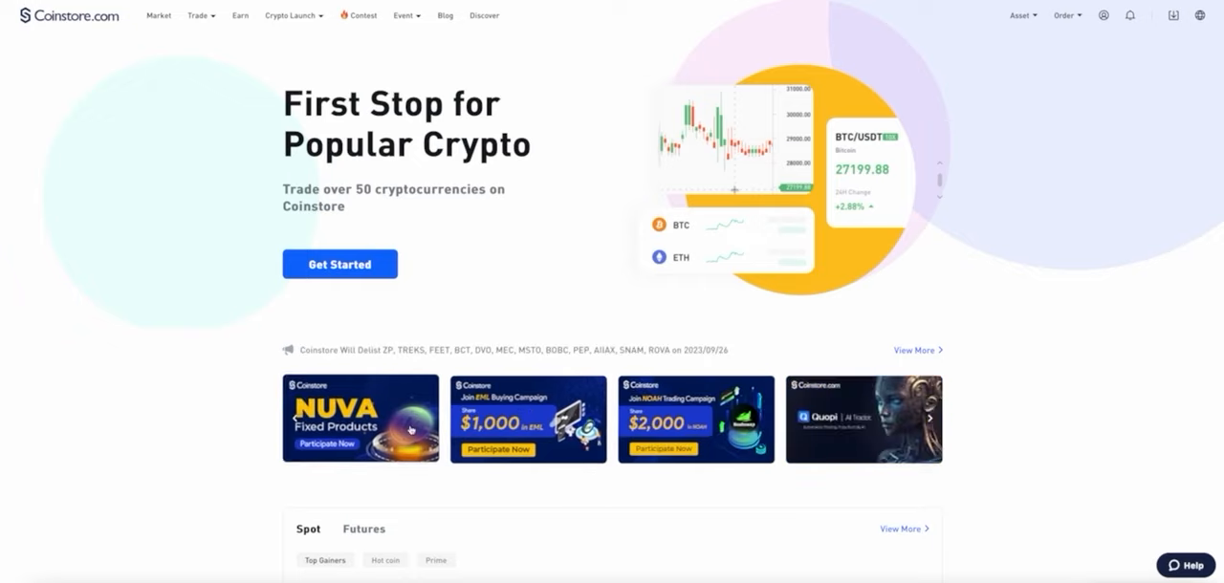
# Open the 'NUVA Fixed Products – Participate Now' banner from the homepage.
pyautogui.click(361, 418)
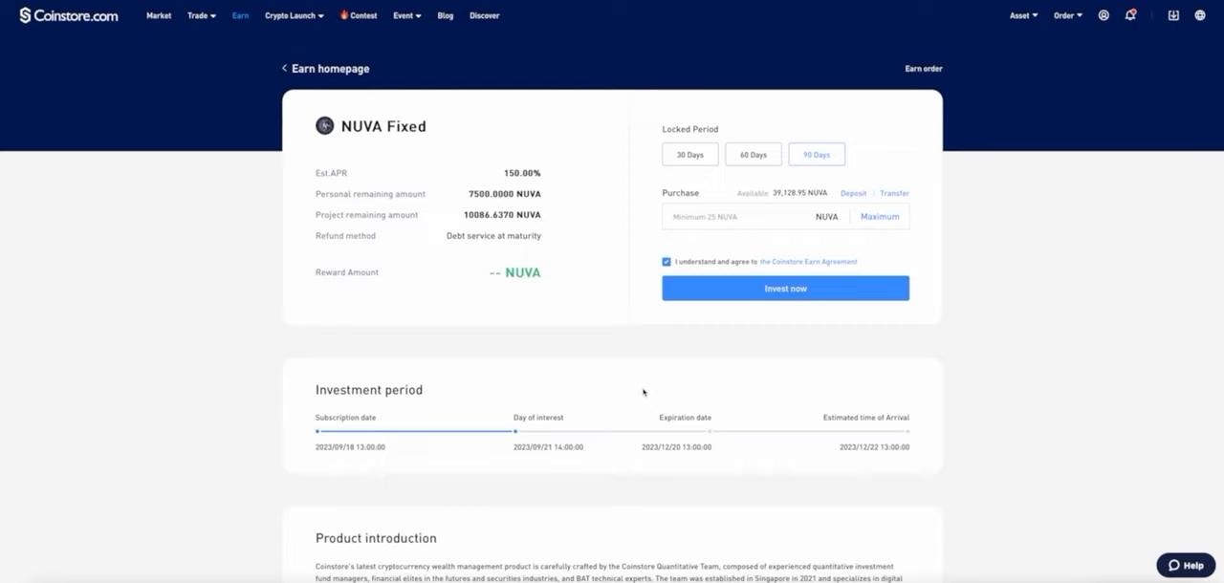
pyautogui.moveTo(723, 127)
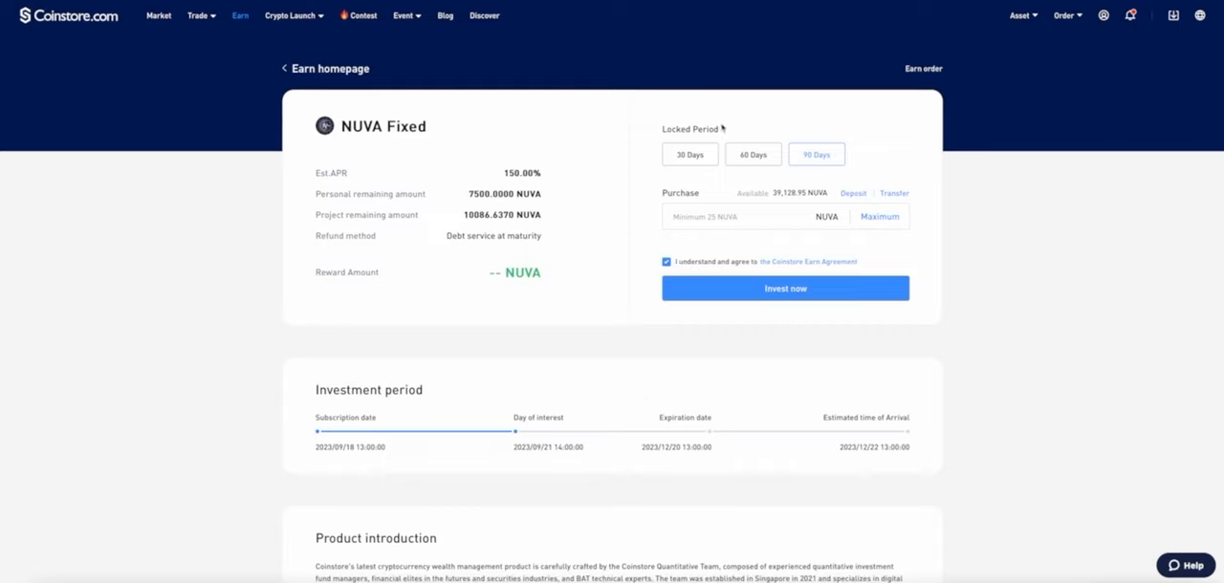
# Select the 30-day lock (100% APR) and enter a 7500 NUVA purchase amount.
pyautogui.click(689, 154)
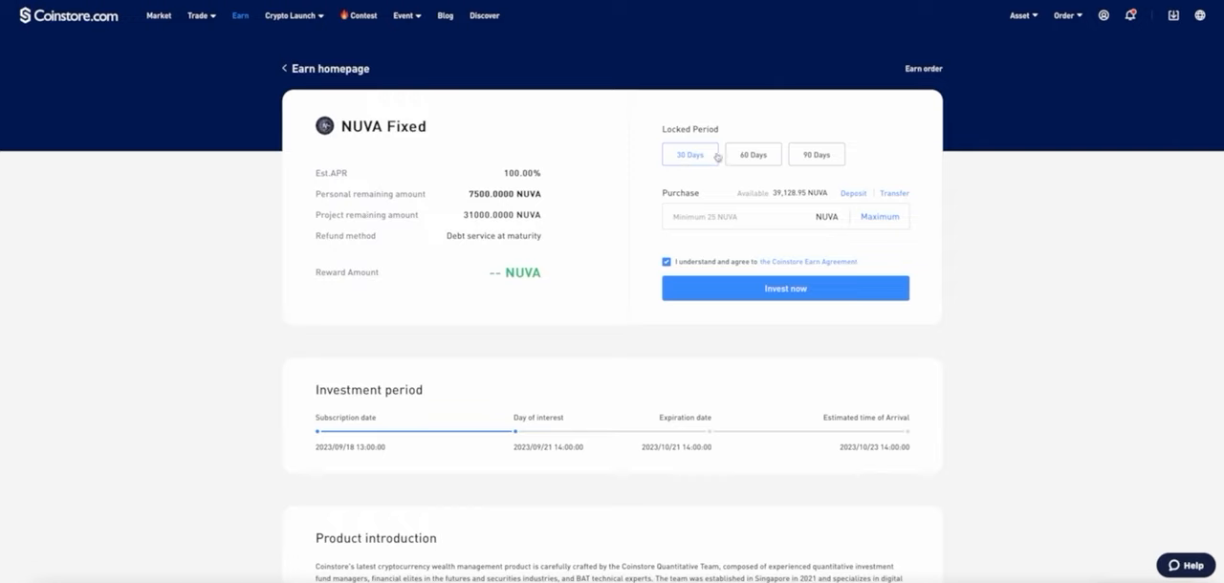
pyautogui.moveTo(817, 173)
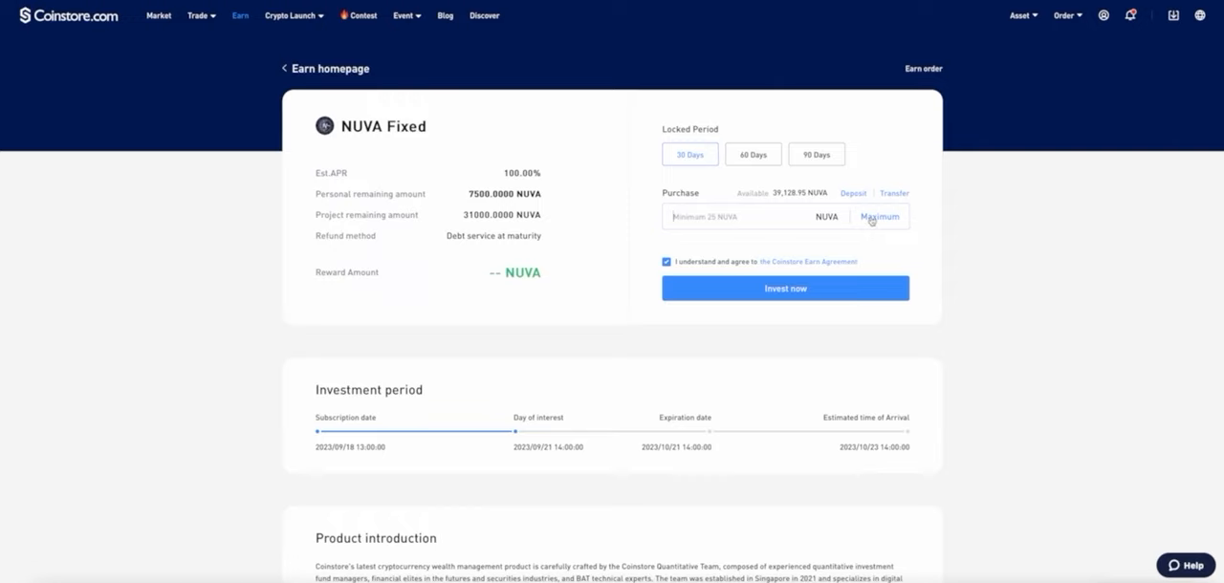
pyautogui.write('7500')
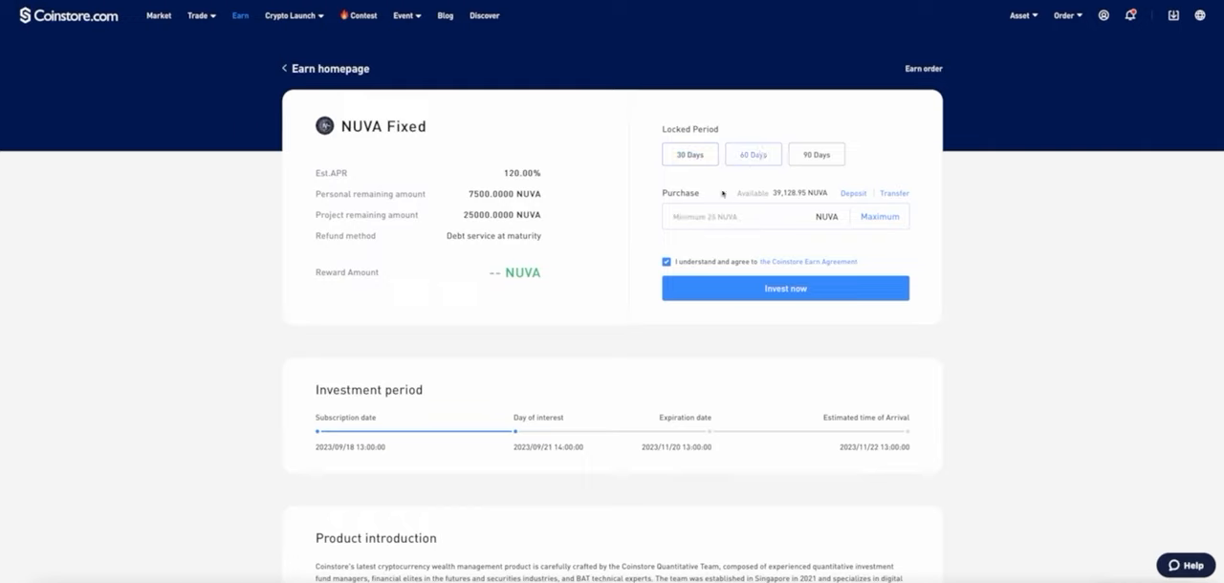
# View the 60-day reward of 1,479.4520 NUVA for 7500 NUVA, then select the 90-day lock.
pyautogui.click(753, 154)
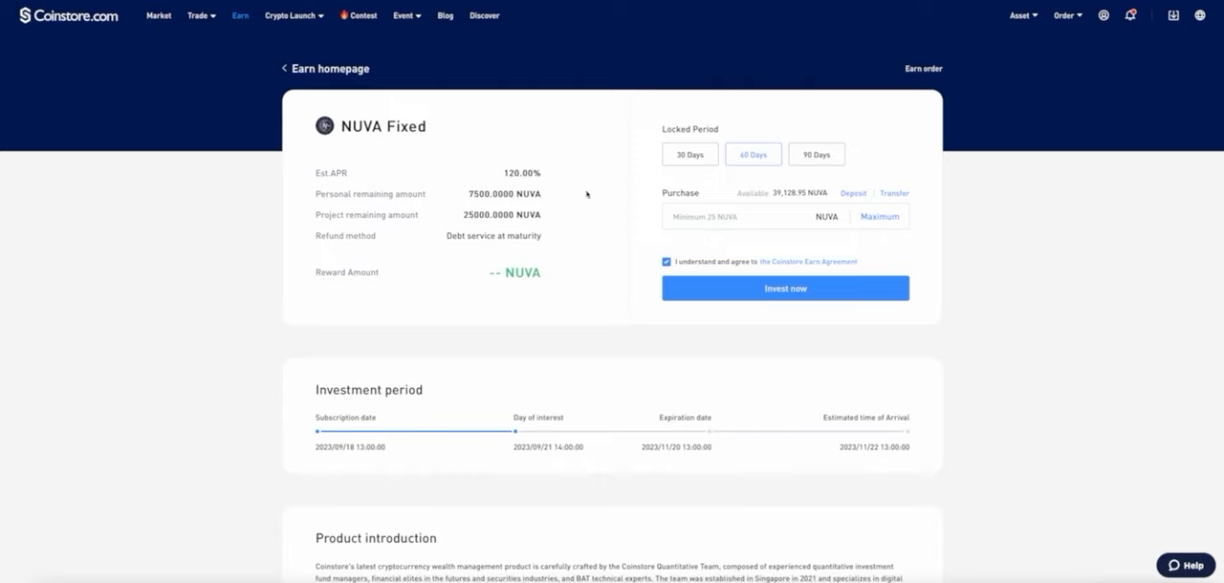
pyautogui.moveTo(523, 170)
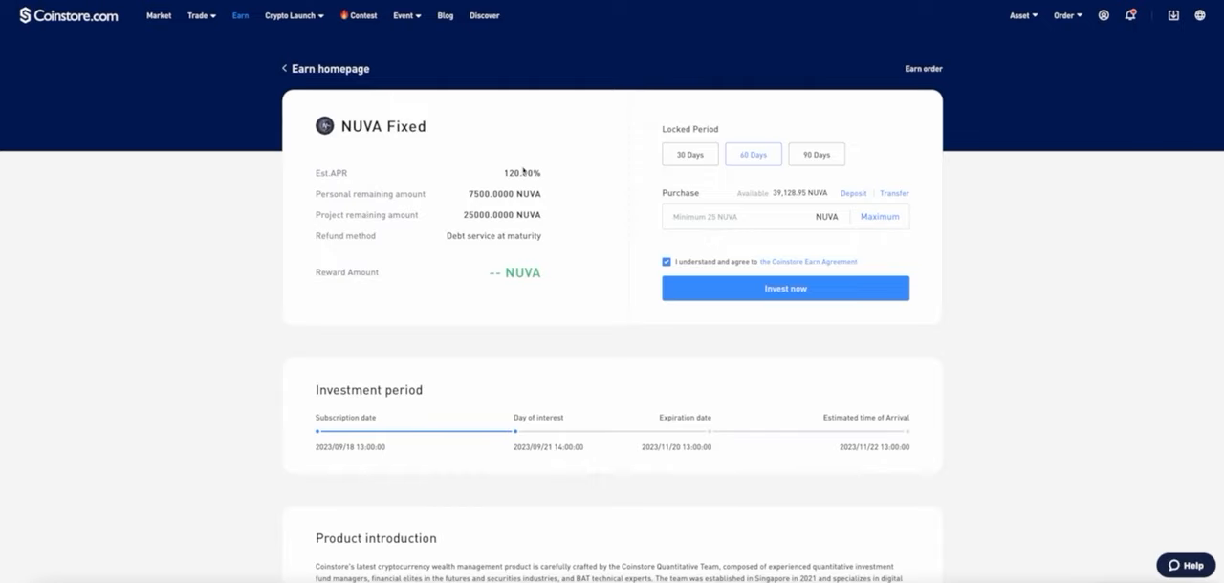
pyautogui.click(878, 216)
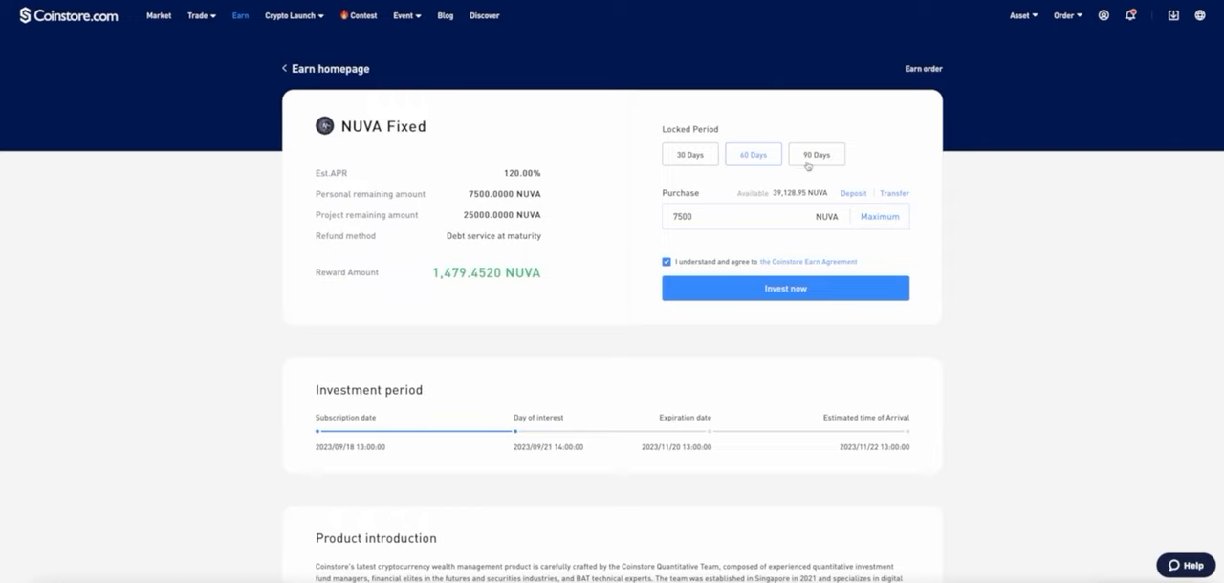
pyautogui.click(816, 154)
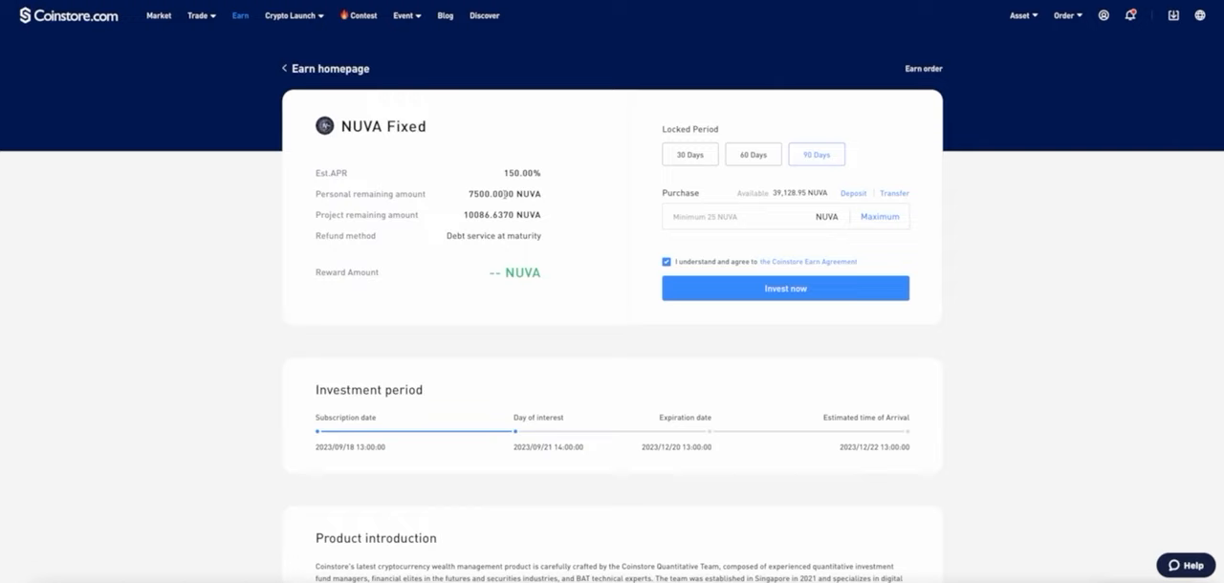
# Return to the Coinstore homepage and bring up the Trade menu.
pyautogui.click(879, 216)
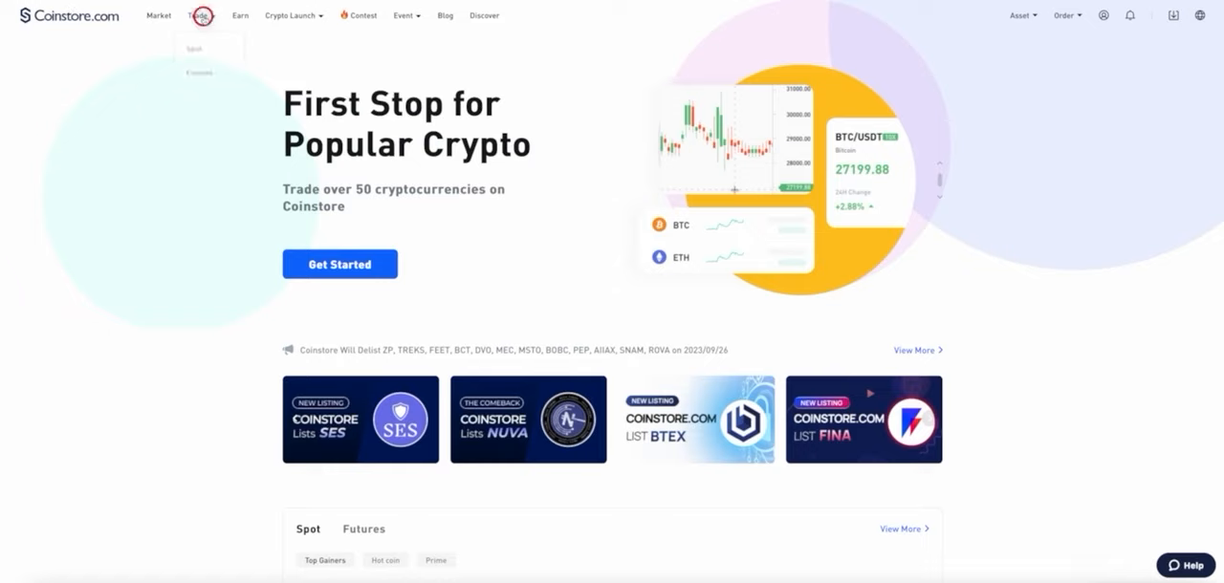
# Open Spot trading, search 'nuva', and select the NUVA/USDT pair.
pyautogui.click(197, 14)
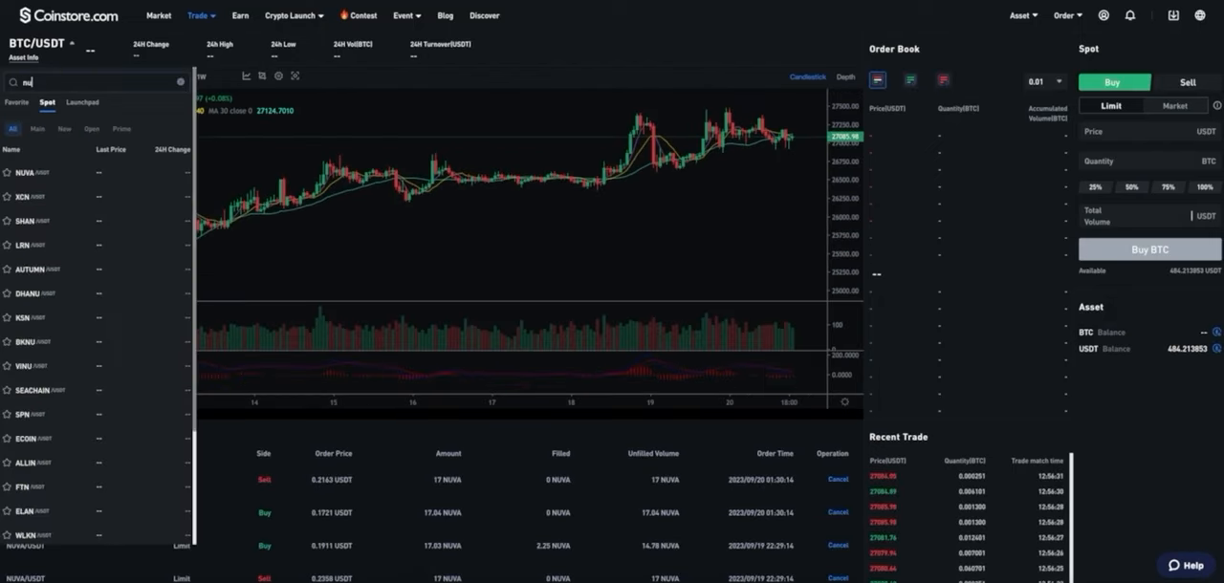
pyautogui.write('nuva')
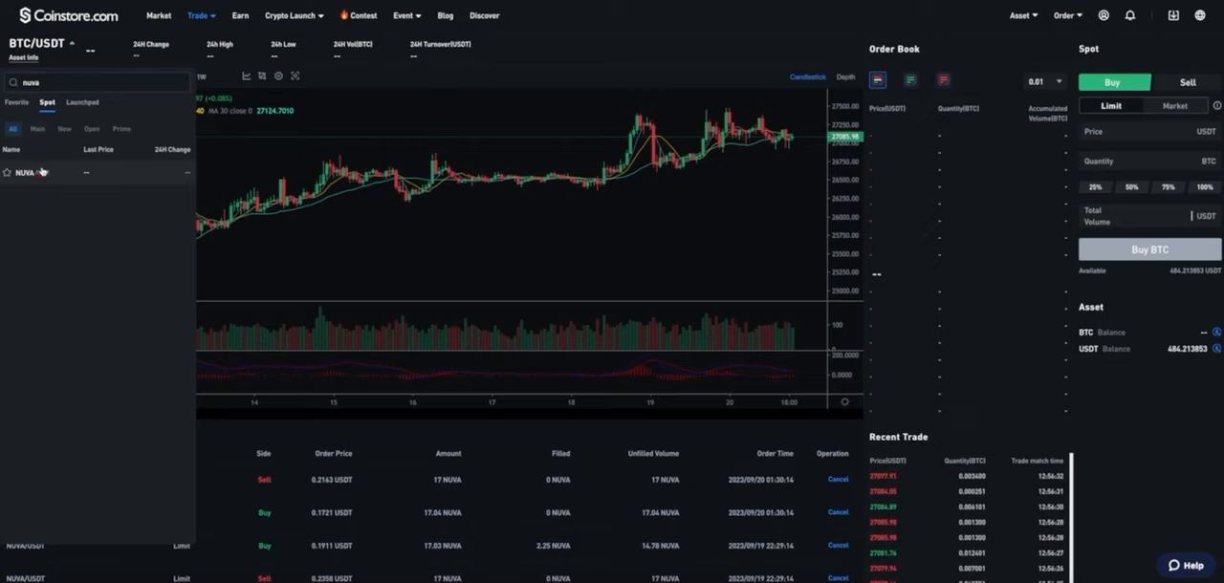
pyautogui.click(28, 172)
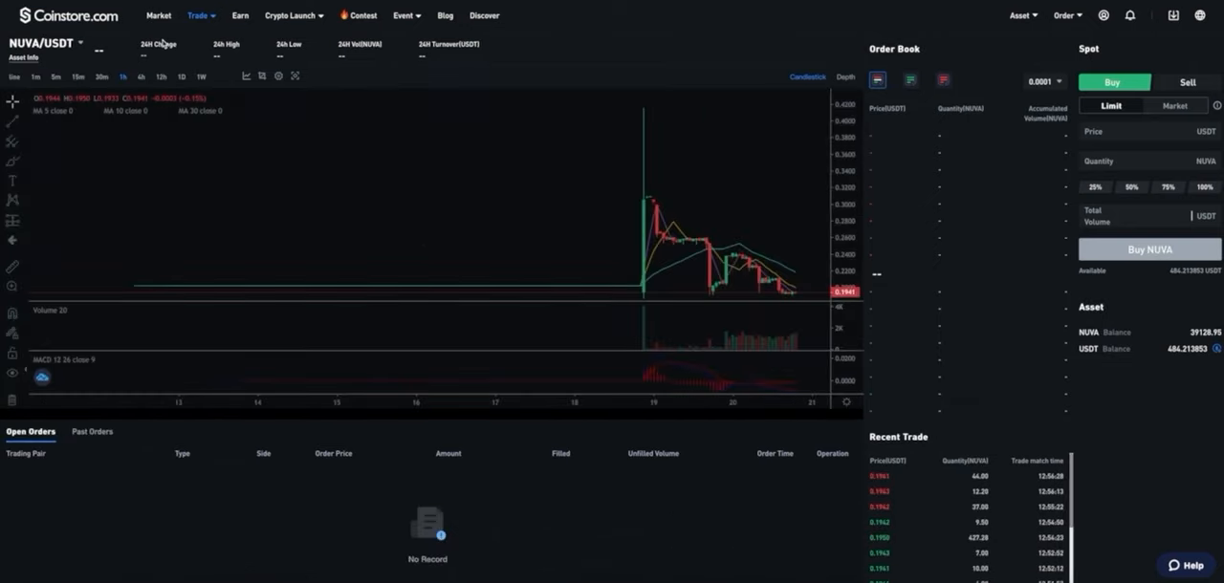